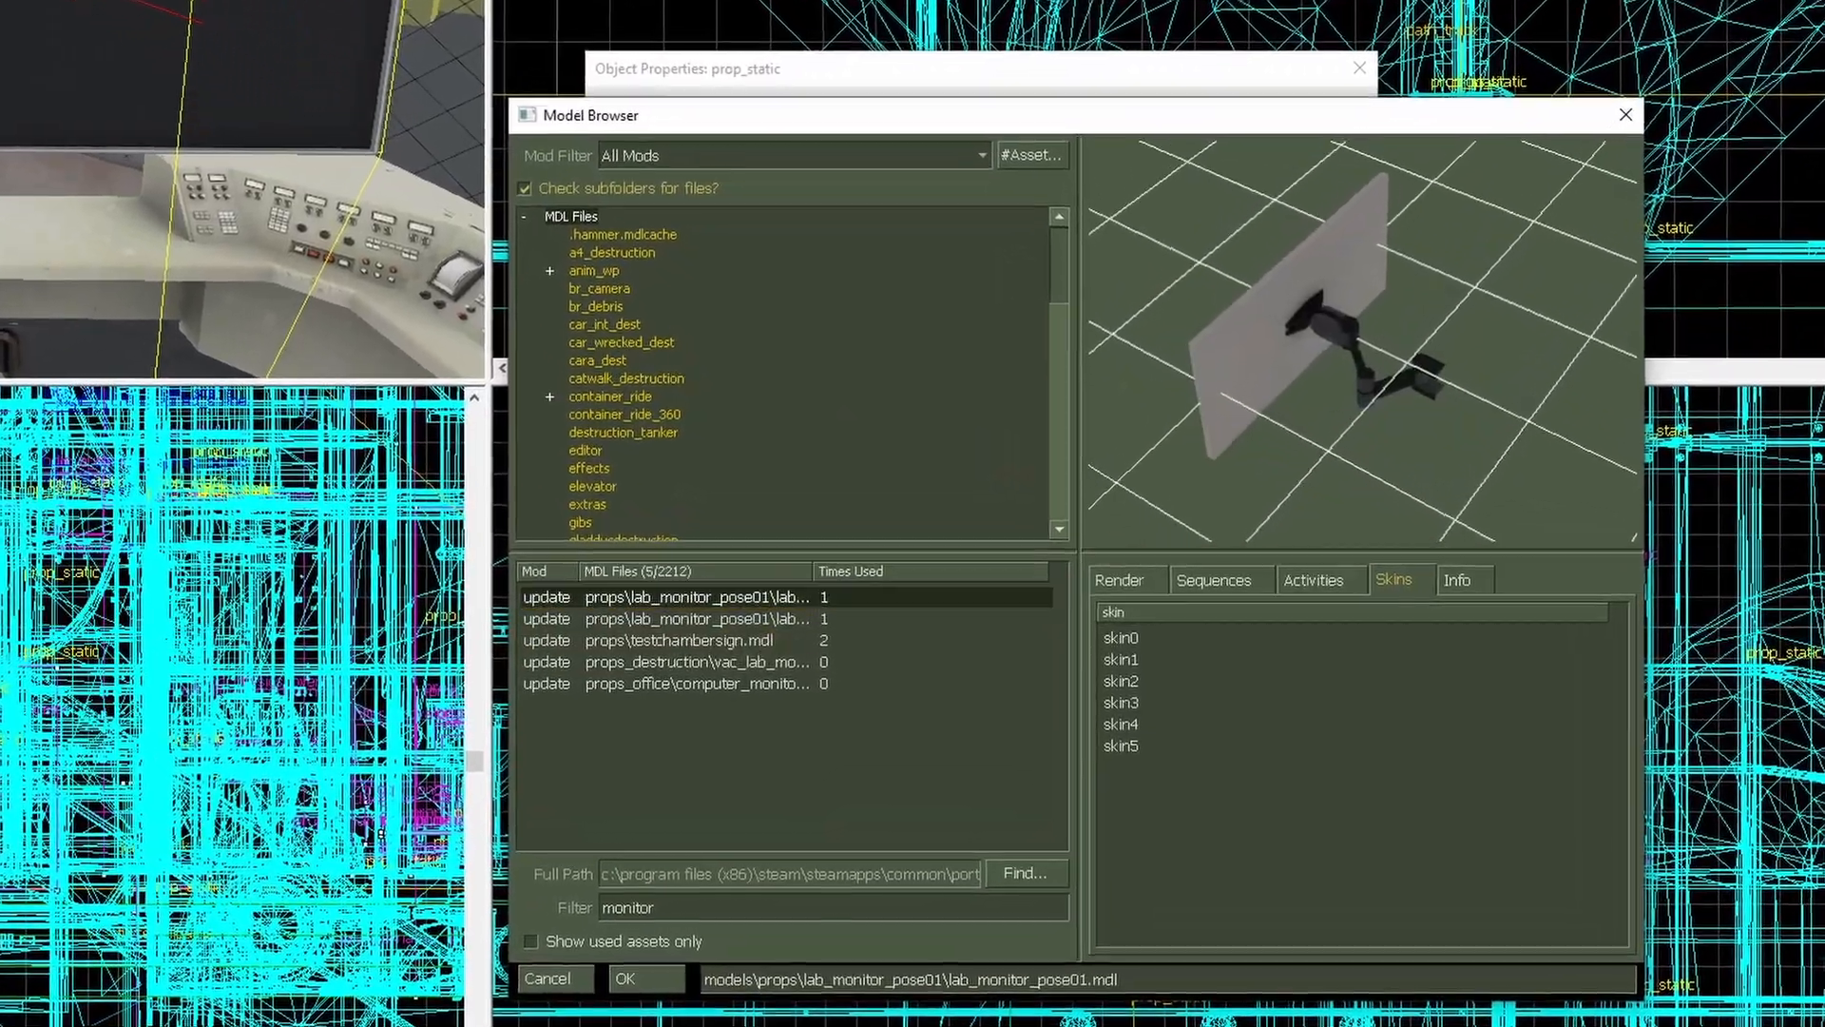
Step: Choose lab_monitor_pose01.mdl from the monitor models as the prop_static model
{"action": "left_click", "coordinate": [626, 979]}
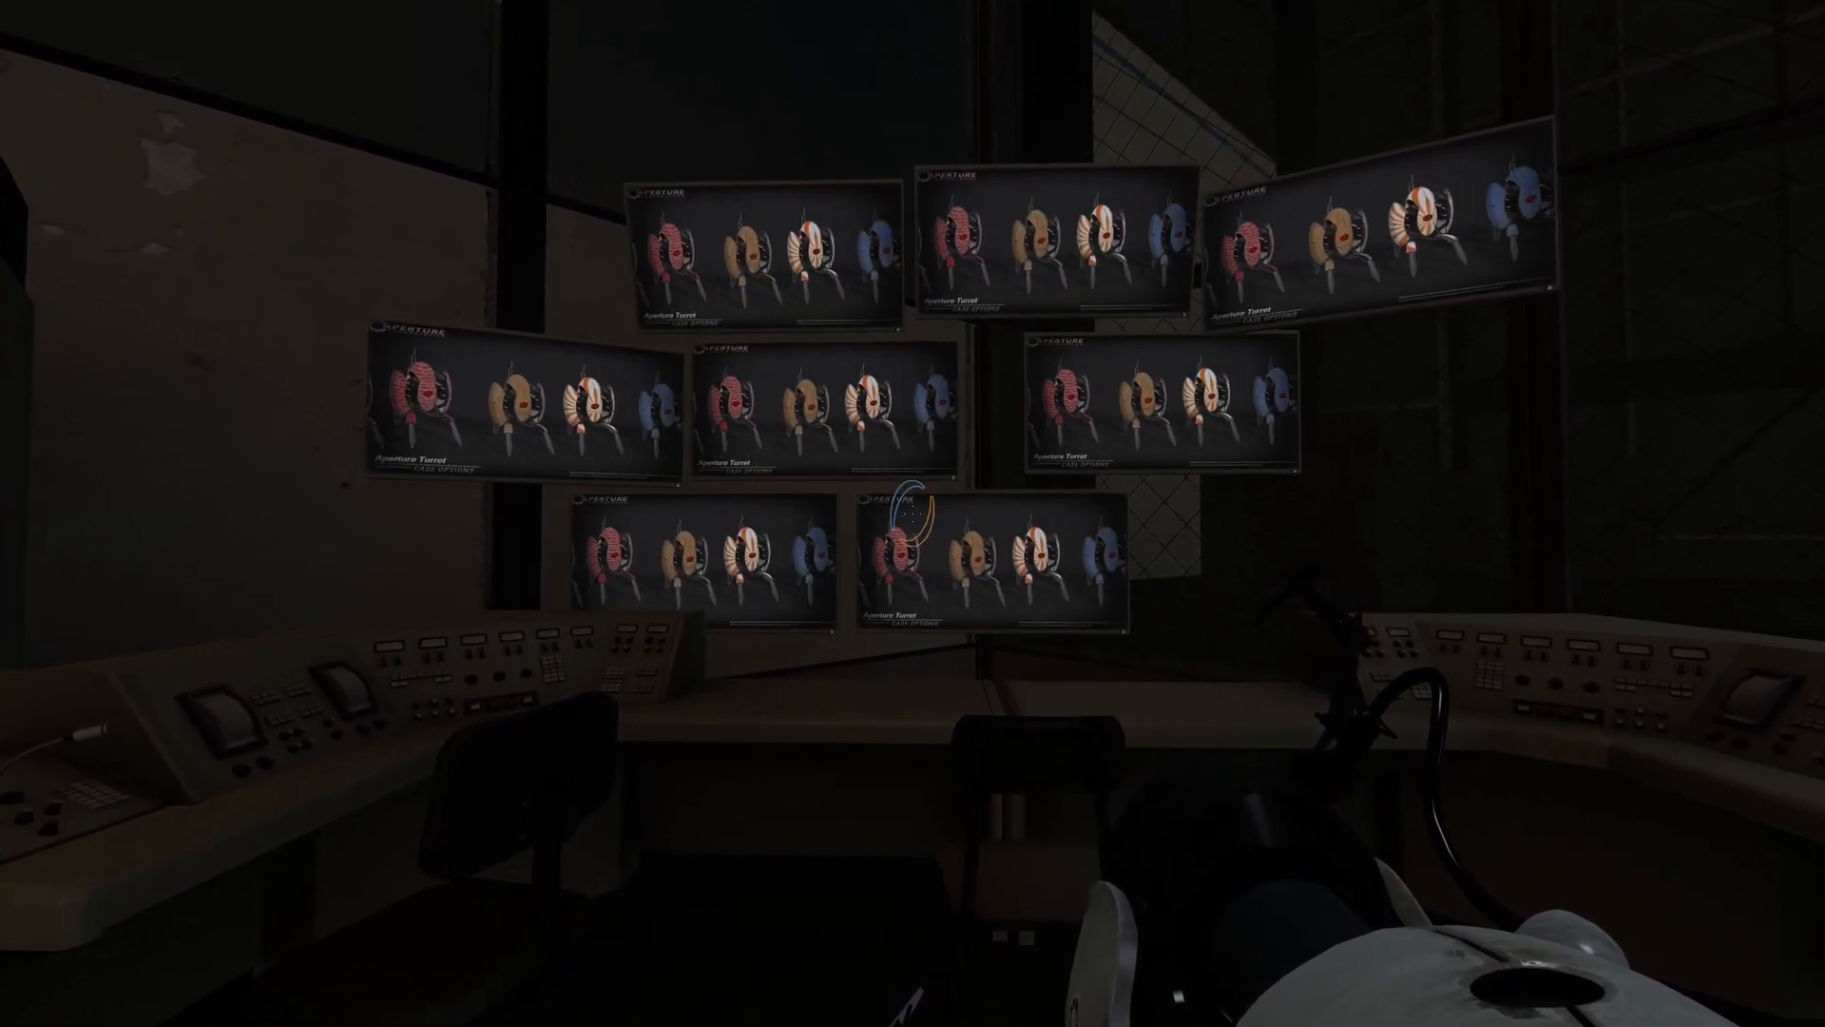
{"action": "mouse_move", "coordinate": [912, 513]}
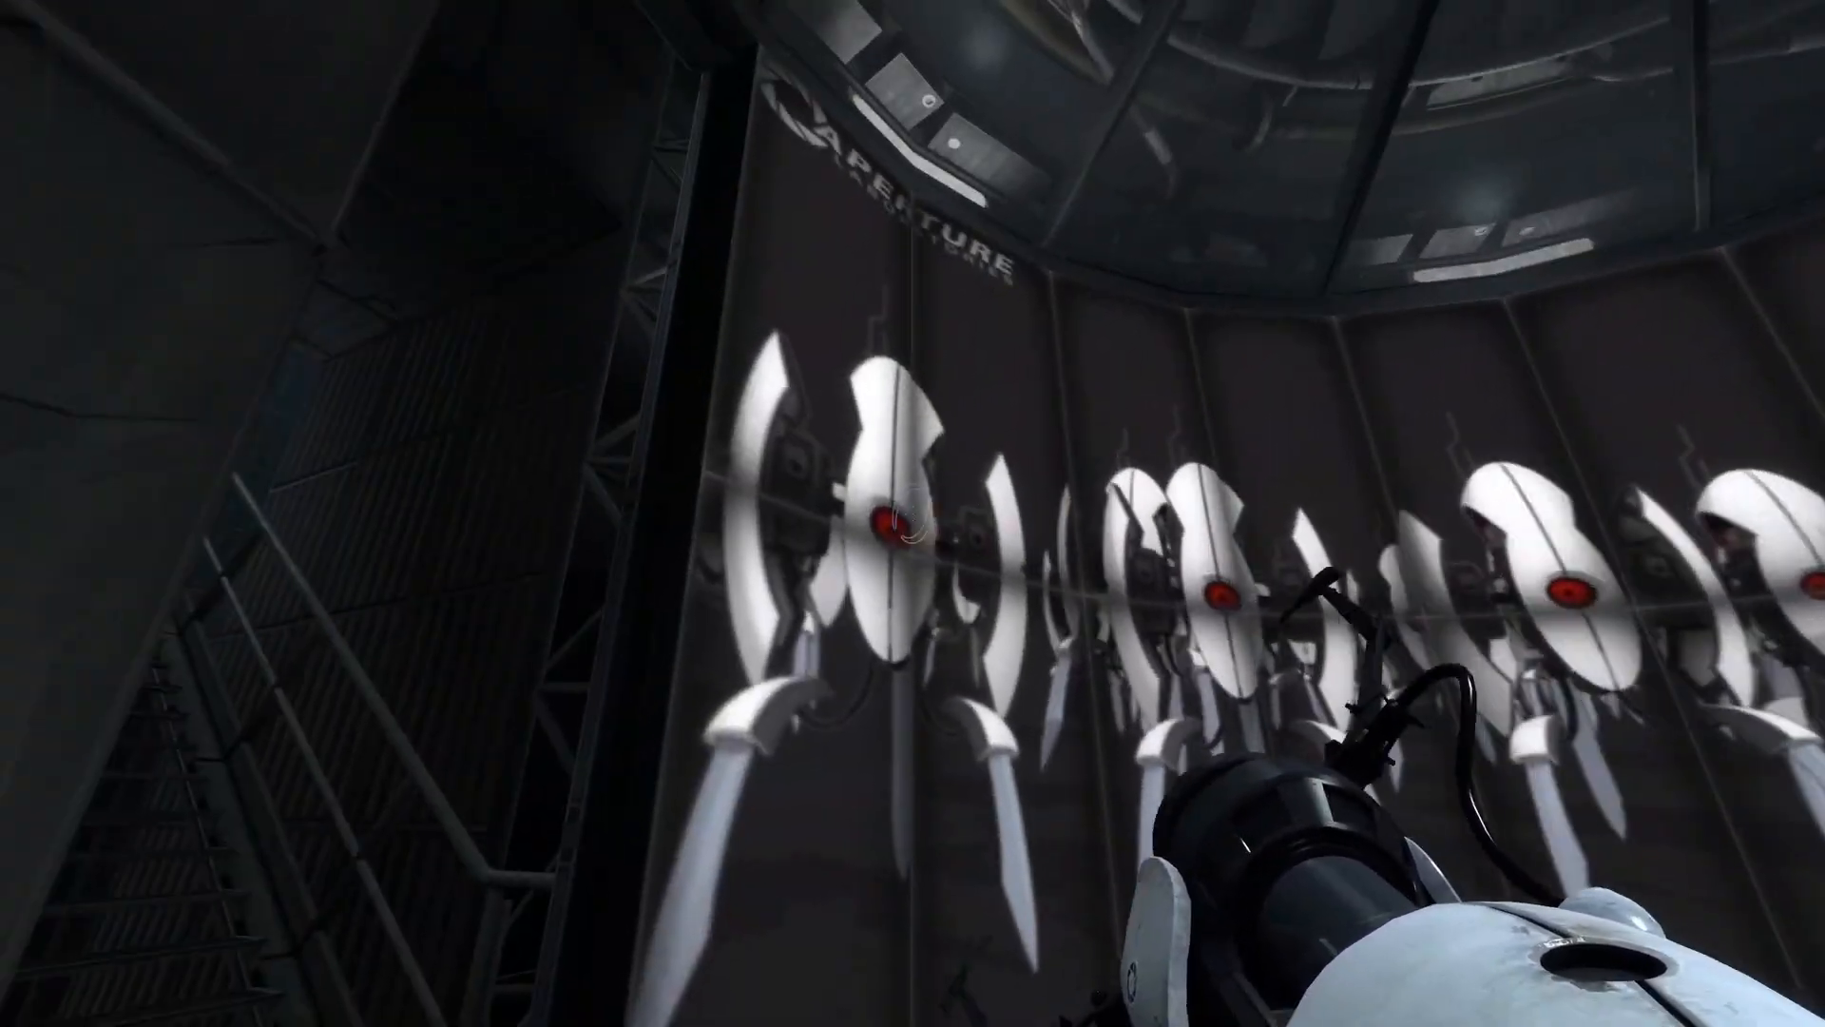
{"action": "mouse_move", "coordinate": [912, 514]}
{"action": "type", "text": "ent_fire screen1 setumin"}
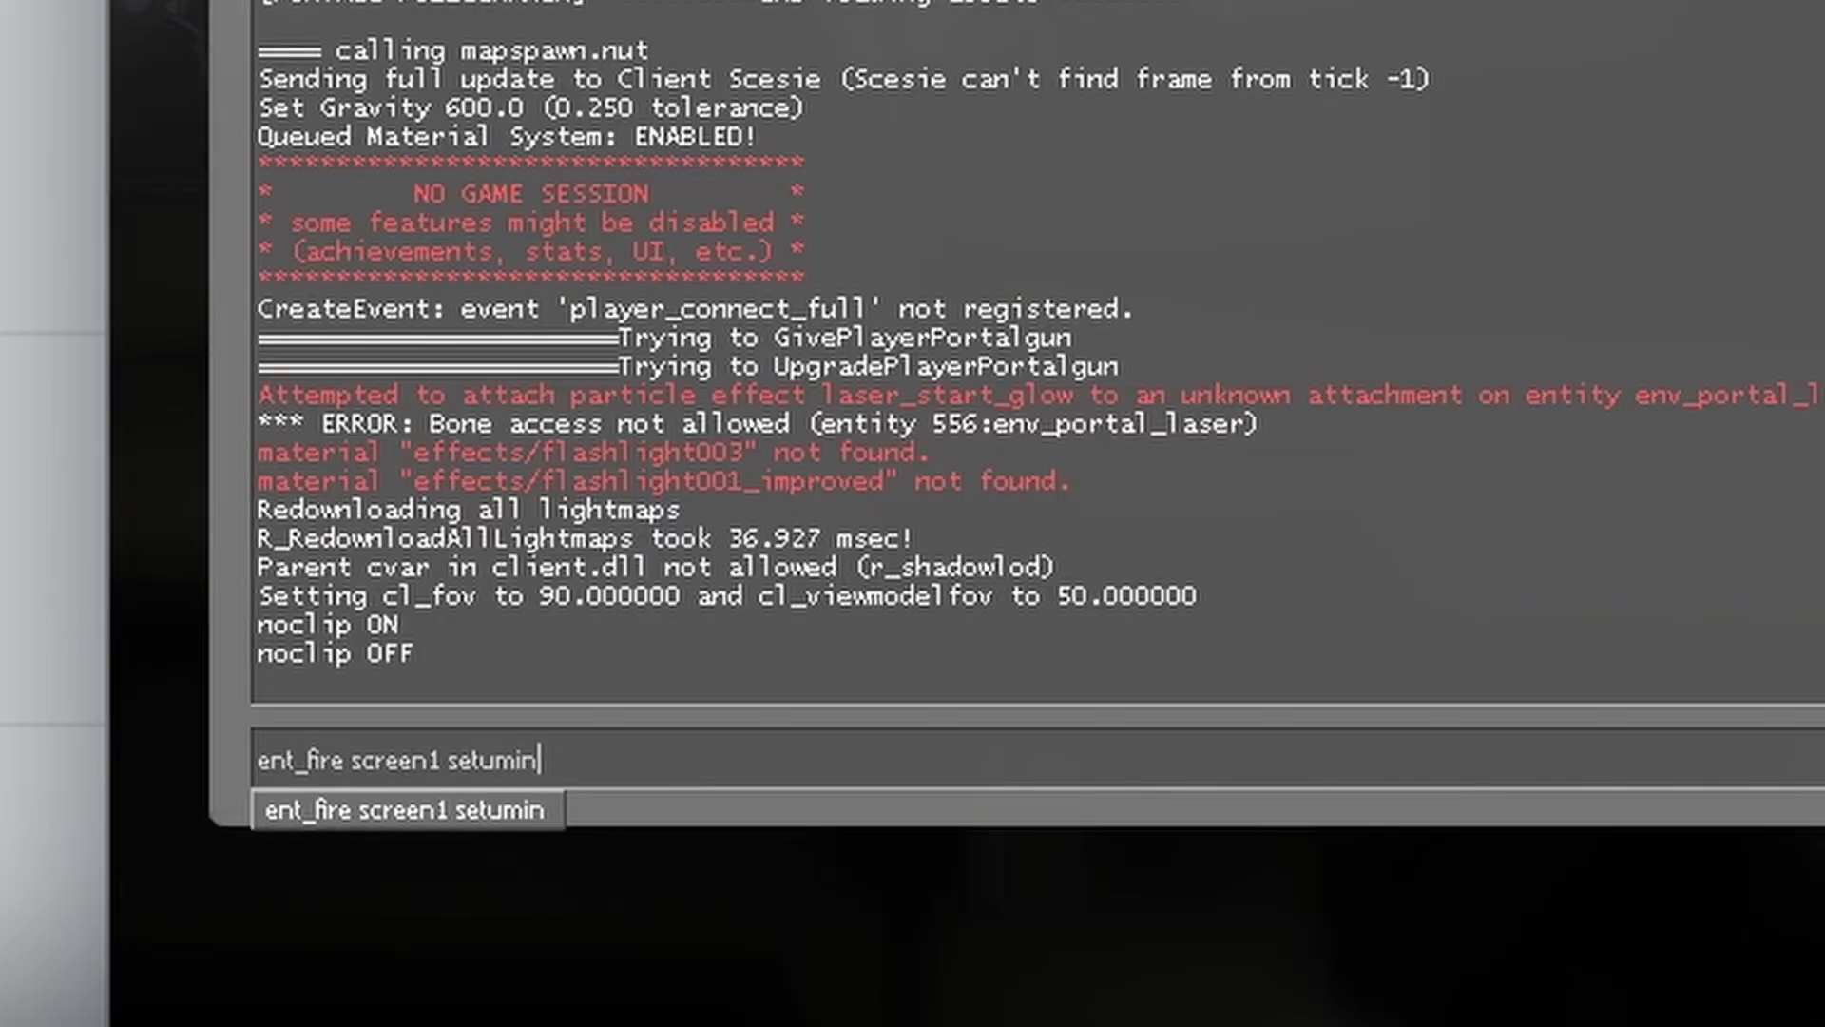
Step: Submit the ent_fire screen1 UV-value command in the developer console
{"action": "key", "text": "Return"}
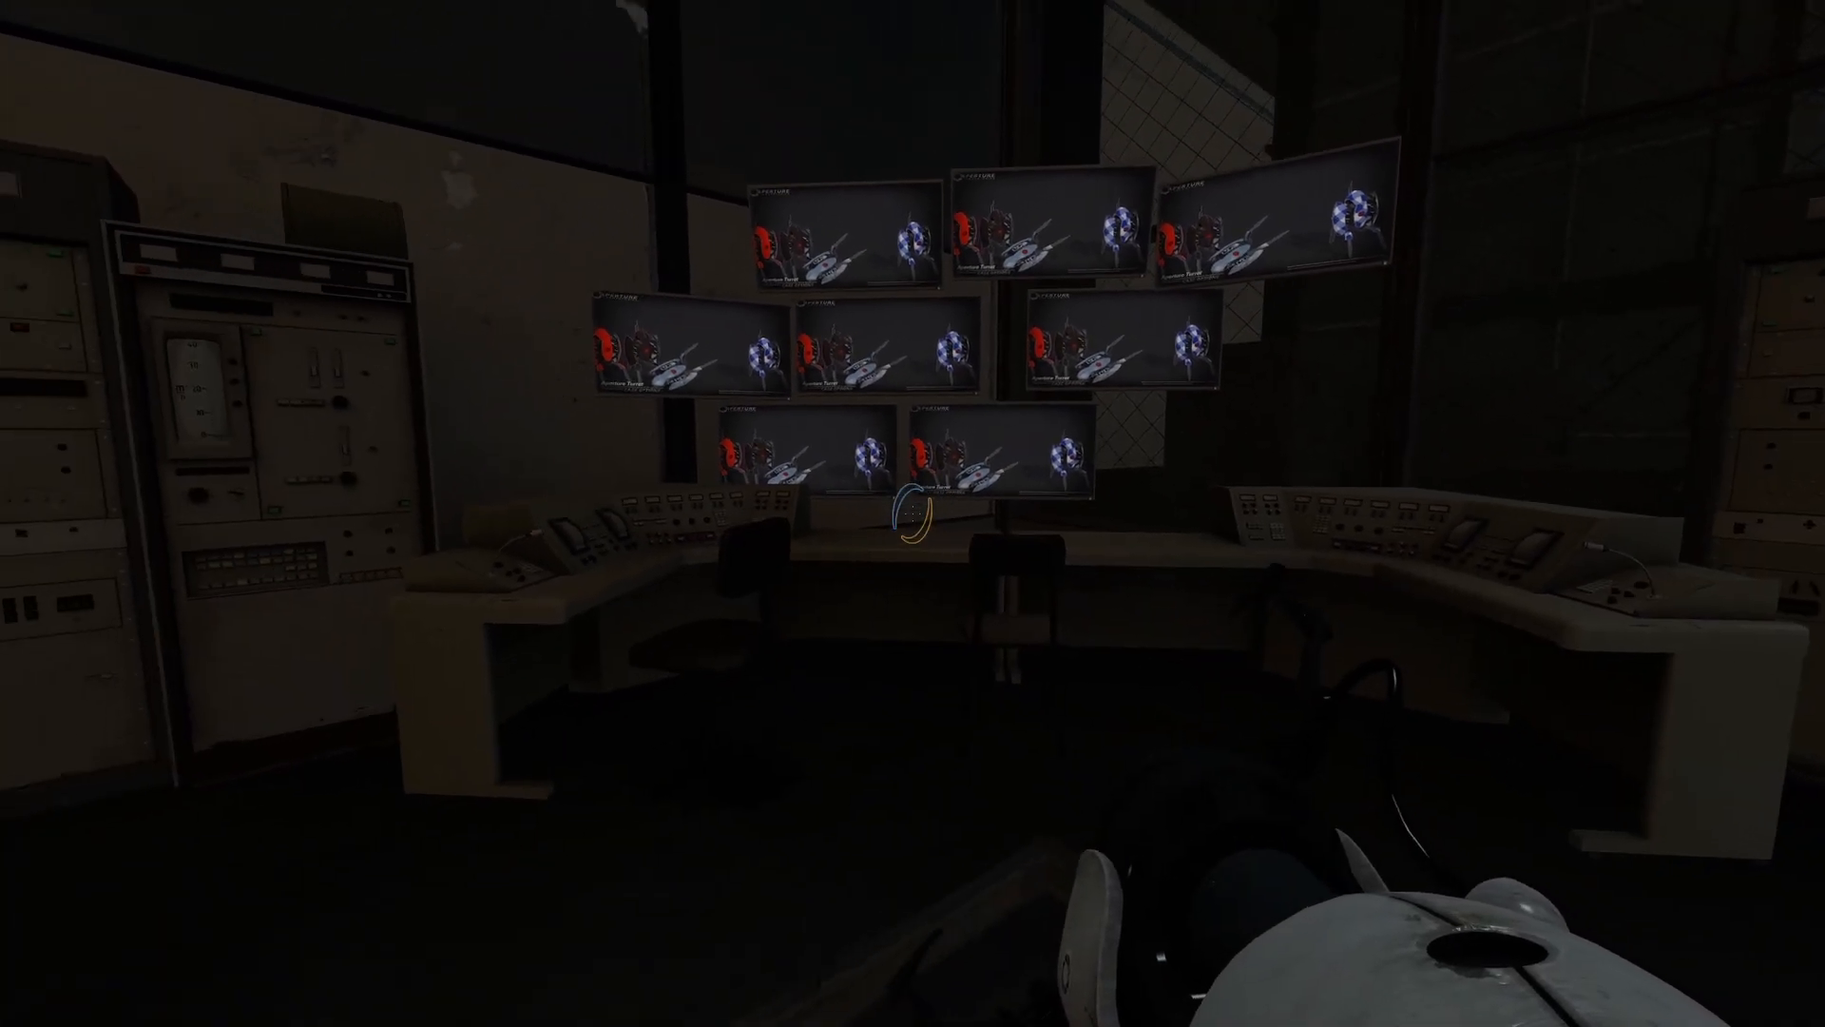
{"action": "mouse_move", "coordinate": [913, 514]}
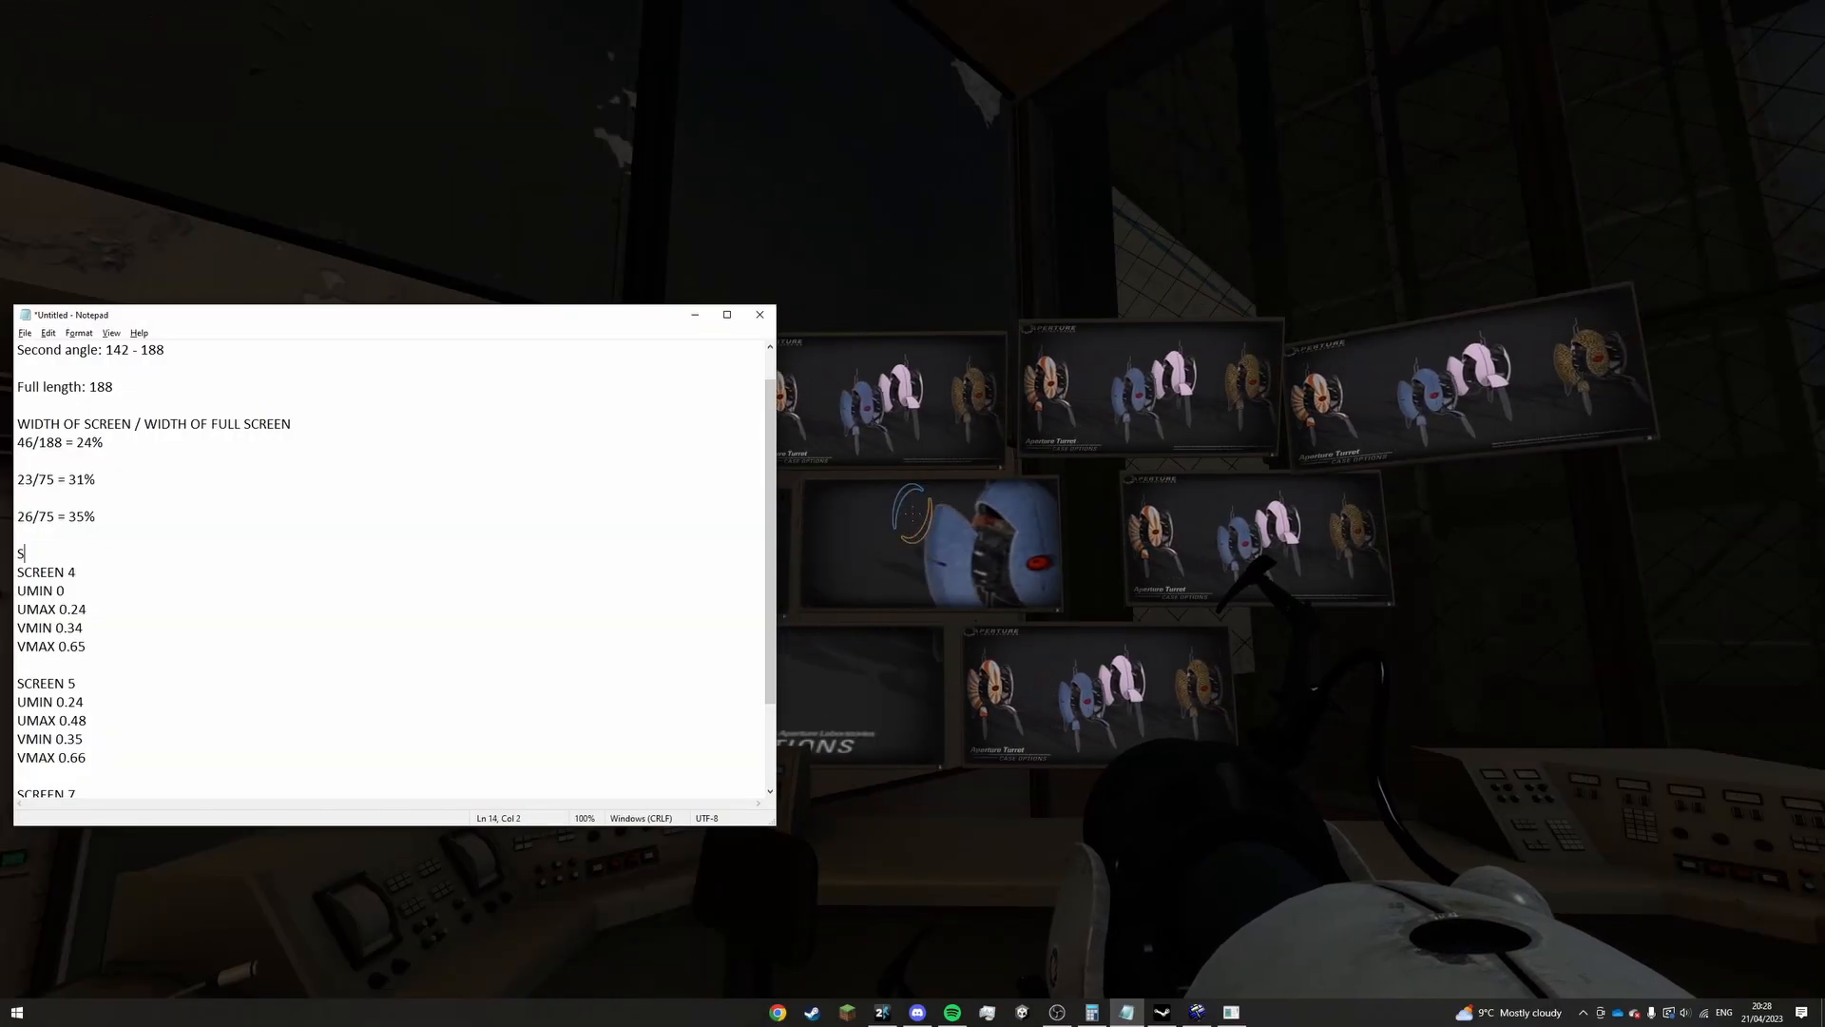
Step: Add a 'SCREEN 1' heading and the 31% result after 23/75 =
{"action": "type", "text": "CREEN 1"}
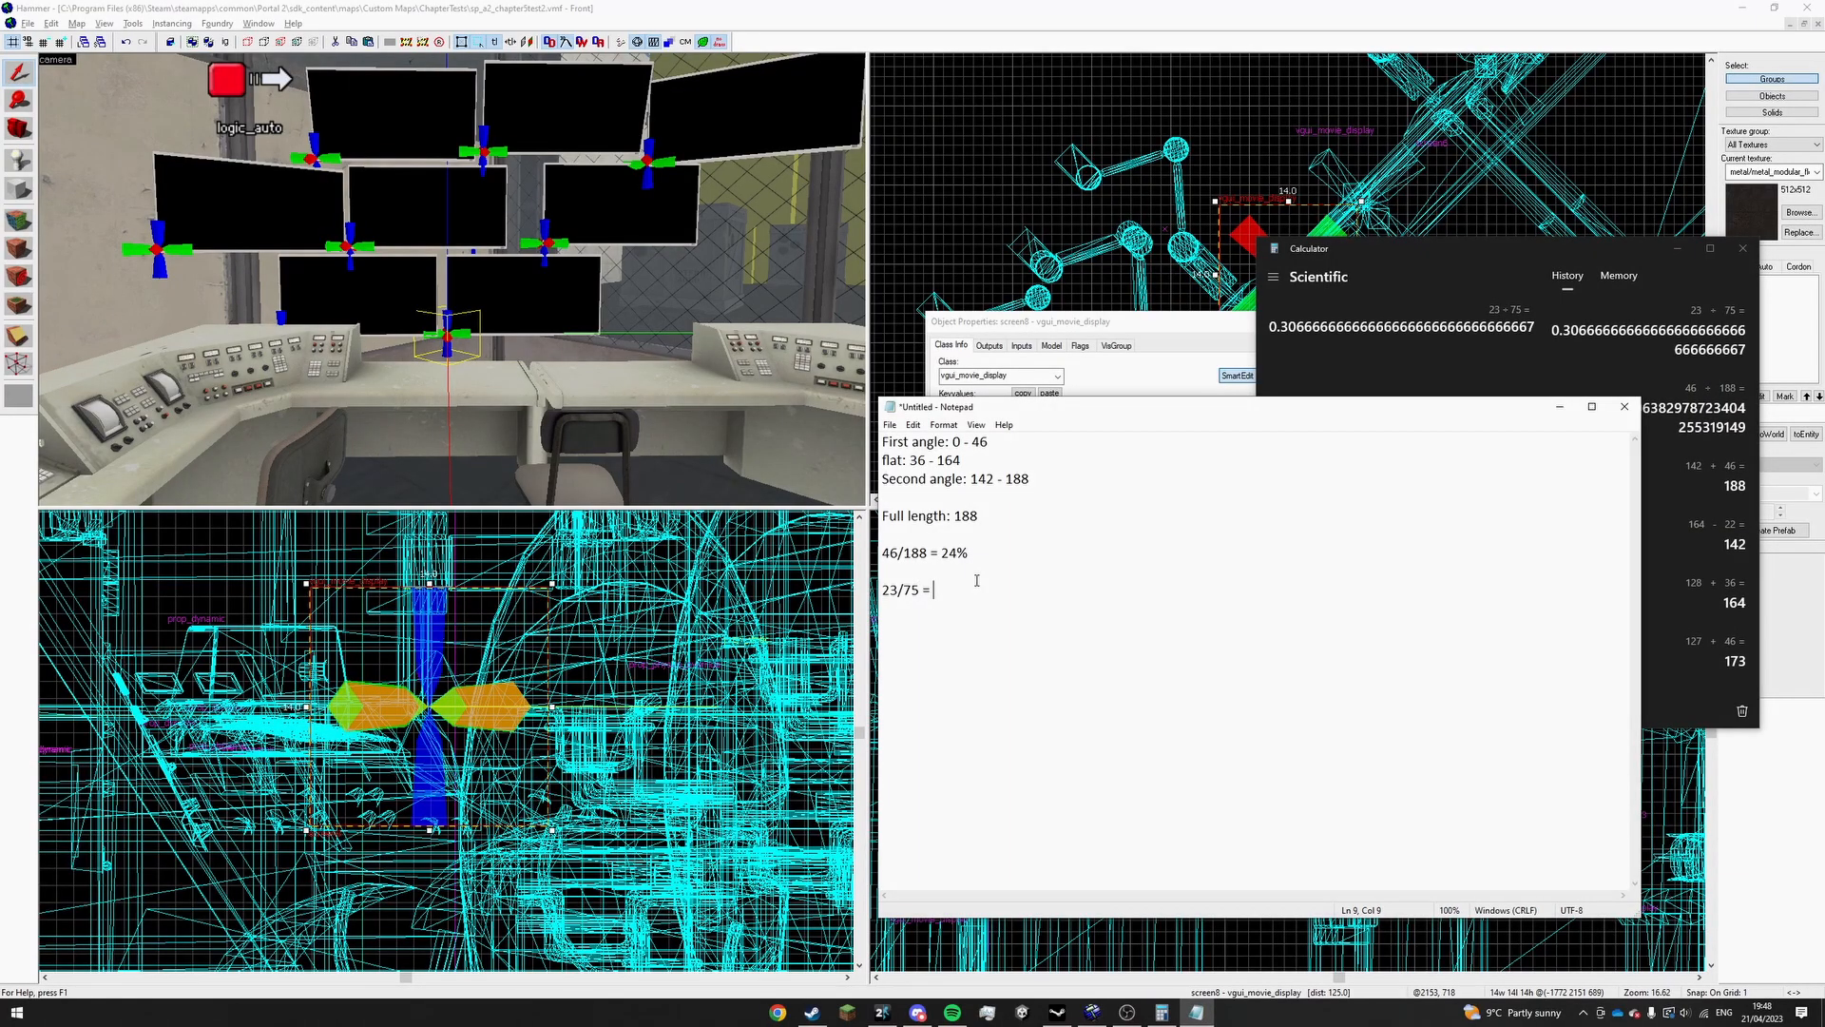
{"action": "type", "text": "31%"}
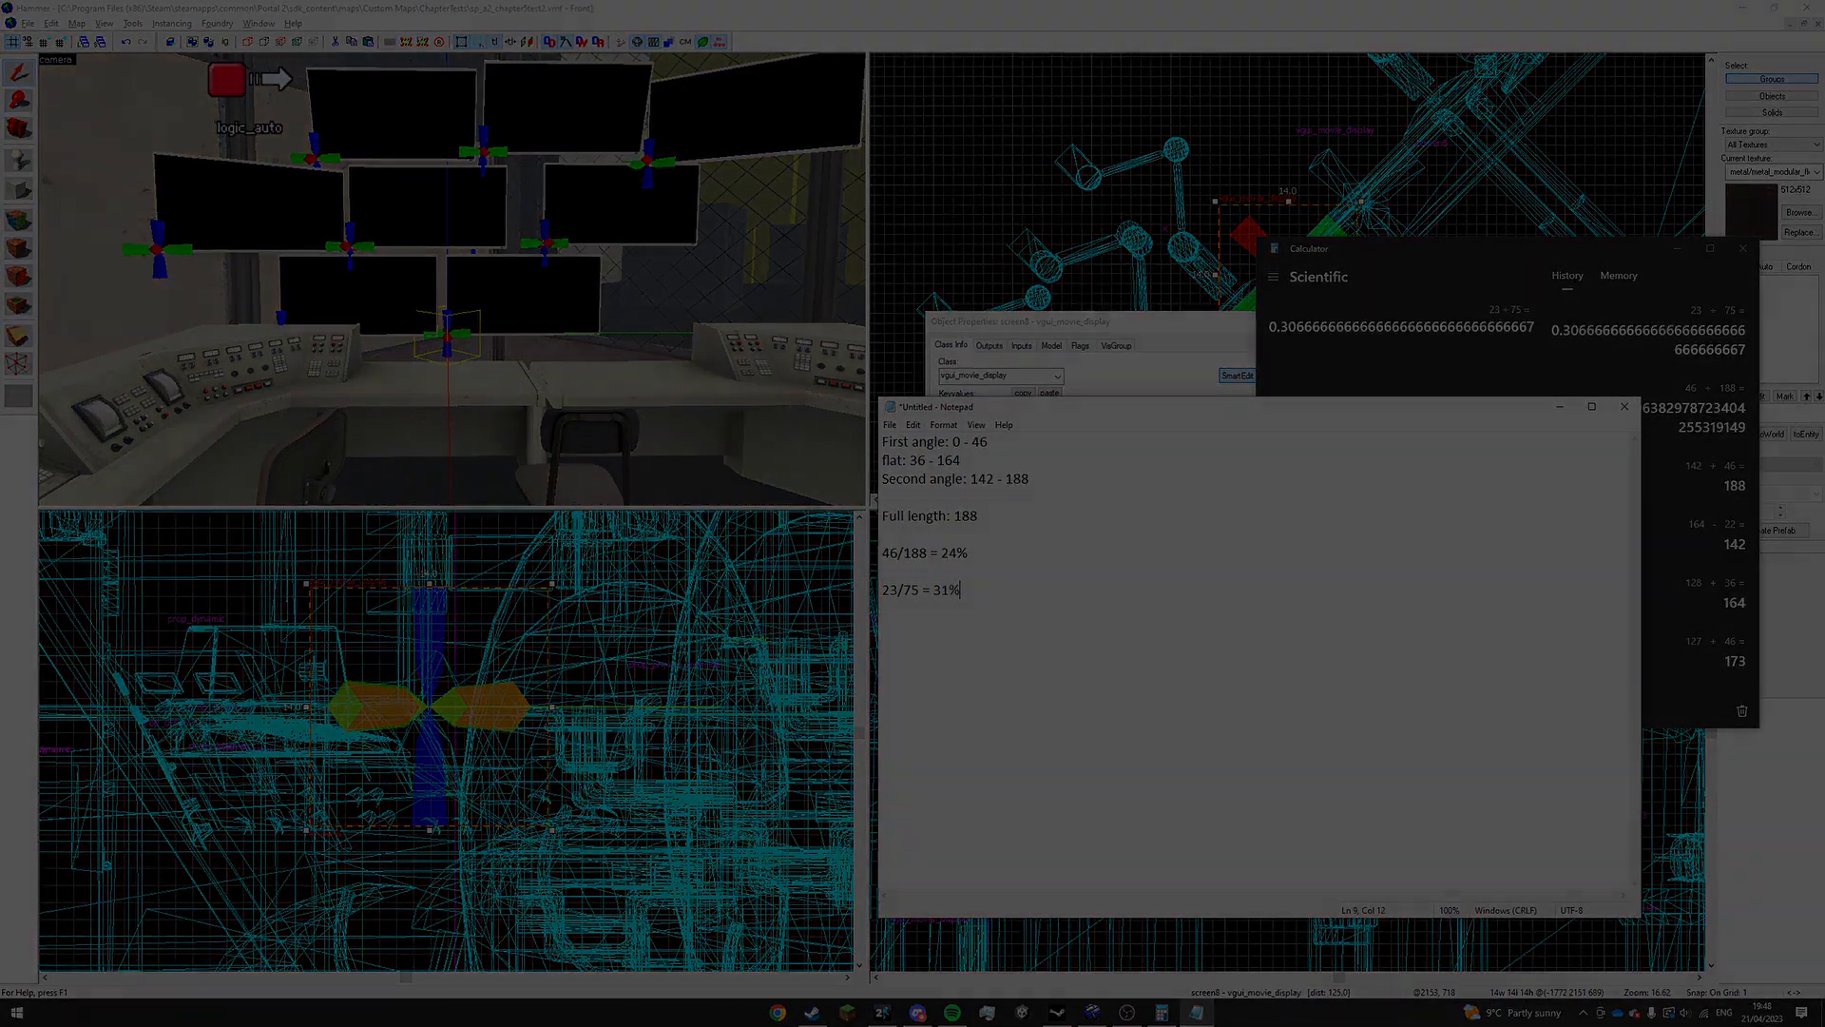